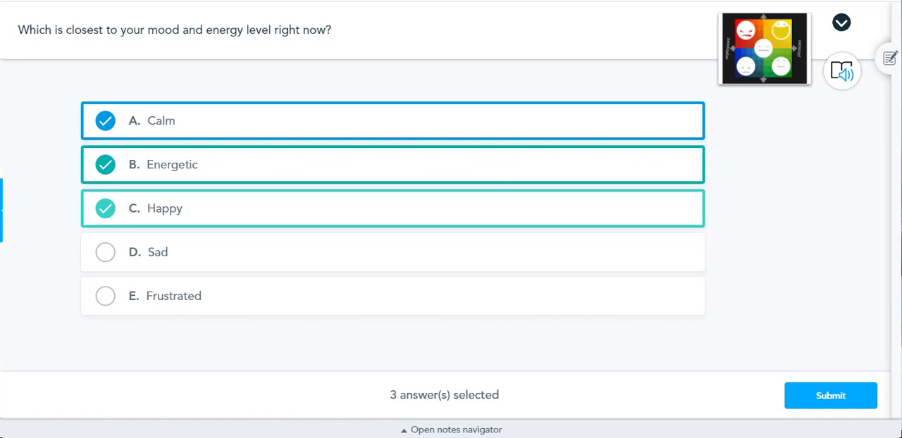
Step: Advance the student preview from the mood poll to the breakfast poll
left_click(830, 395)
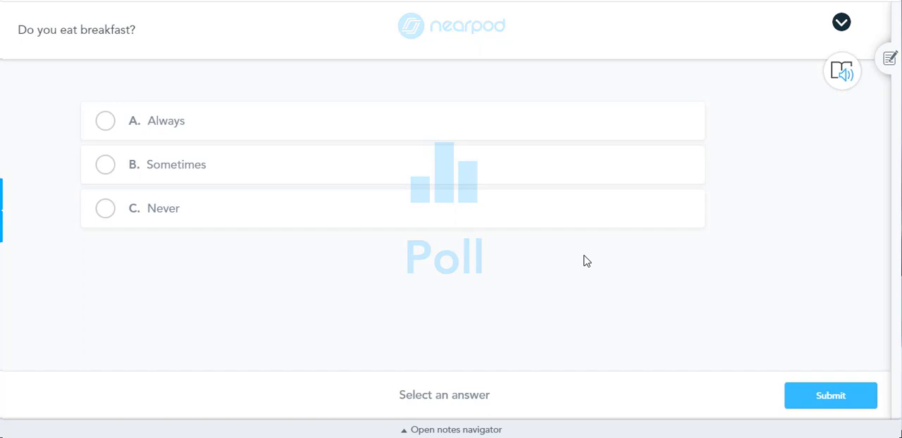
Step: Answer 'Always' on the breakfast poll and submit it
left_click(105, 120)
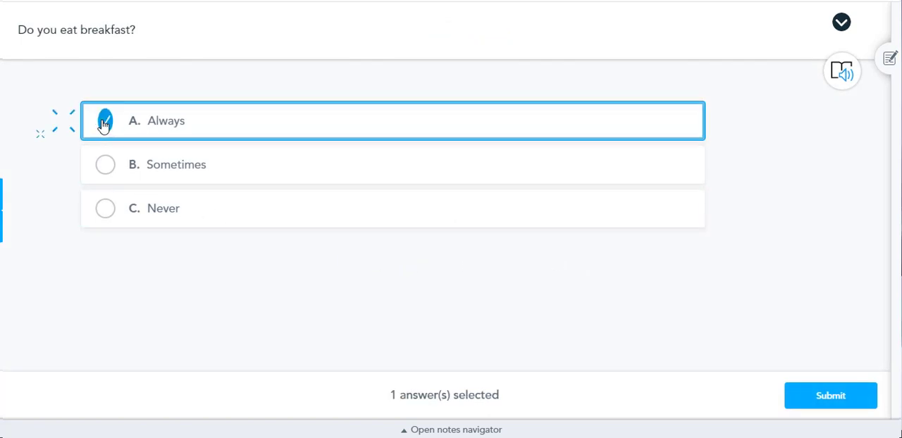
left_click(105, 120)
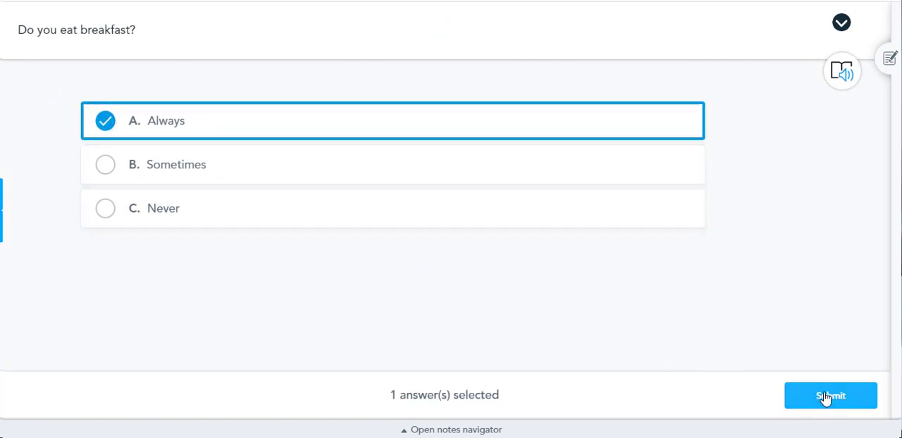
left_click(830, 395)
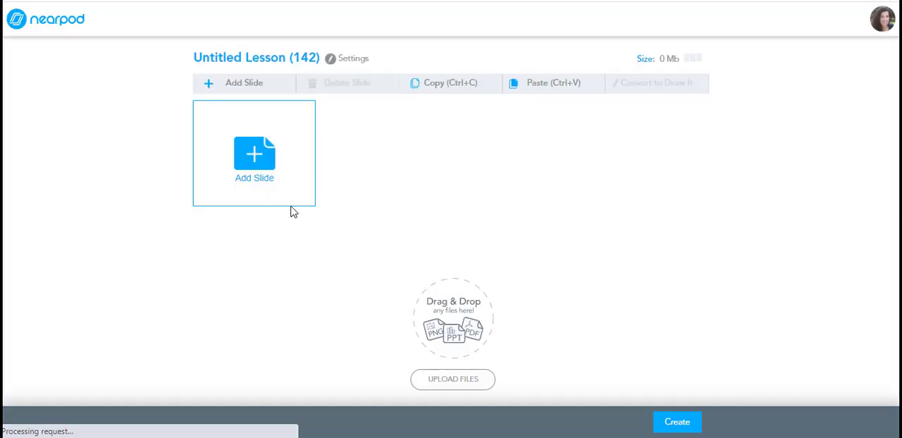
Step: Add a new slide and choose Poll from the Activities types
left_click(253, 153)
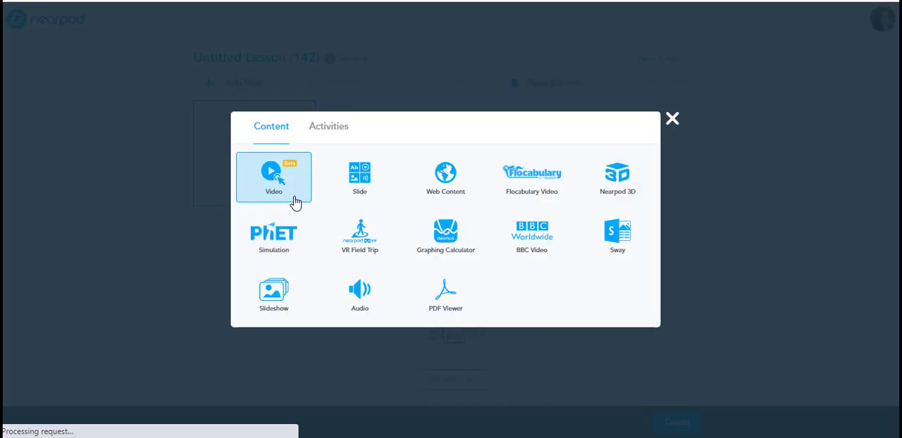
left_click(328, 126)
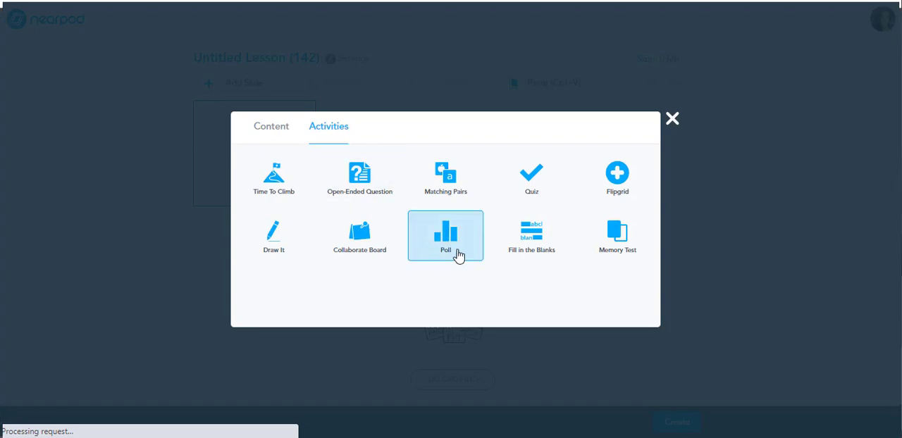
left_click(445, 235)
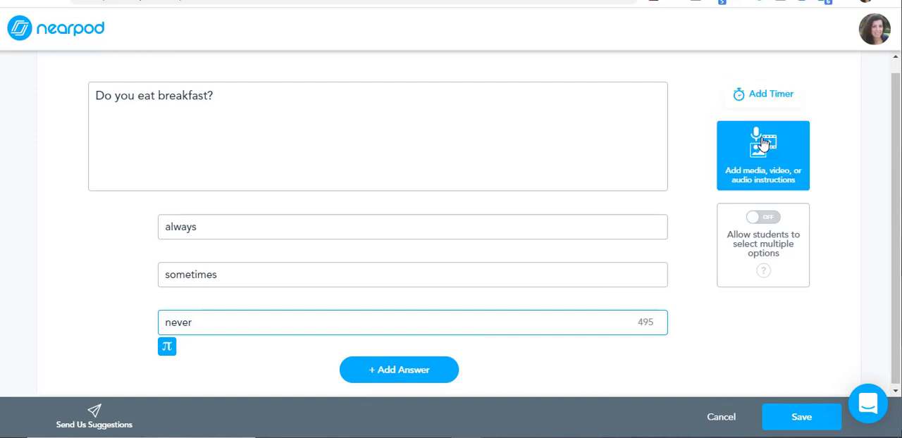
mouse_move(754, 224)
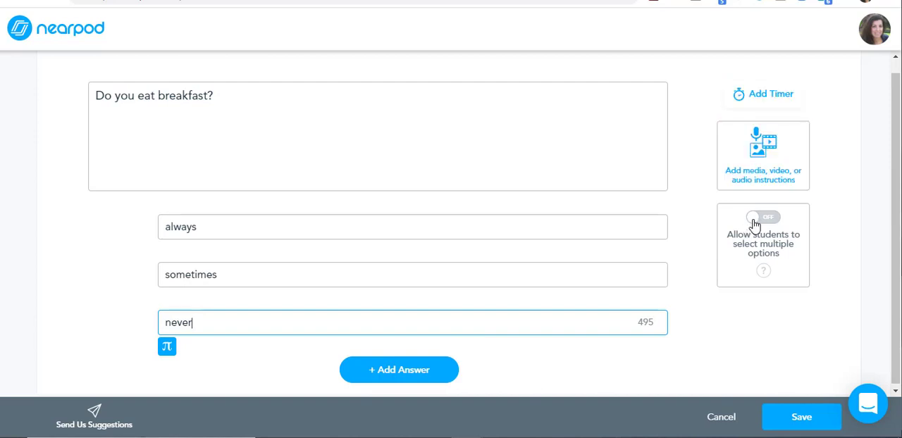
Step: Toggle 'Allow students to select multiple options' on, off, and back on
left_click(762, 217)
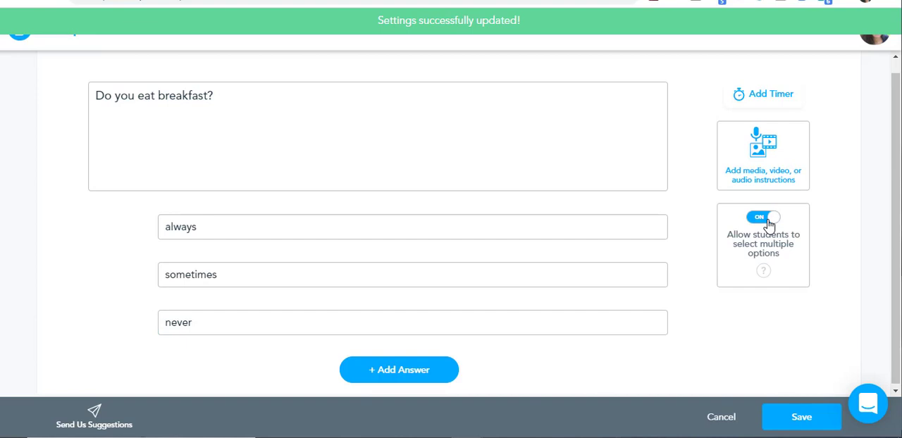
left_click(762, 217)
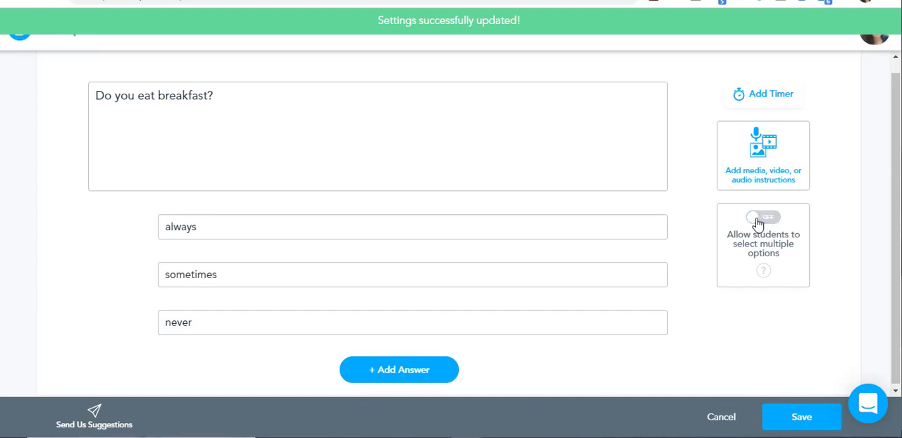
left_click(762, 217)
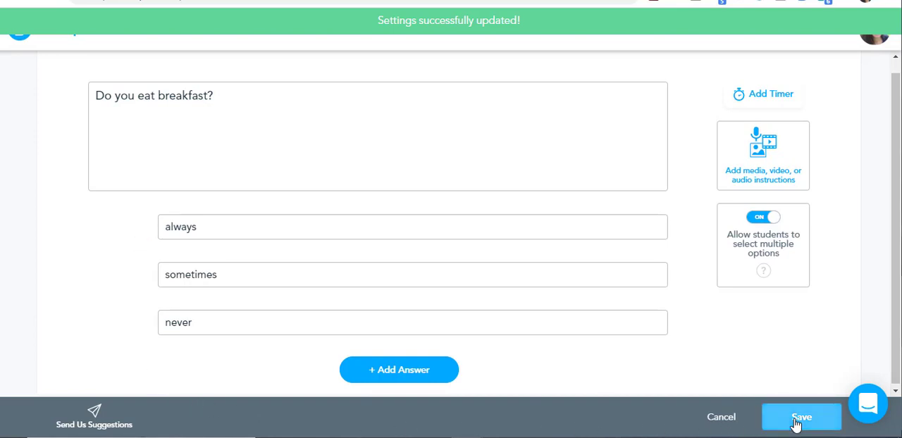
mouse_move(793, 421)
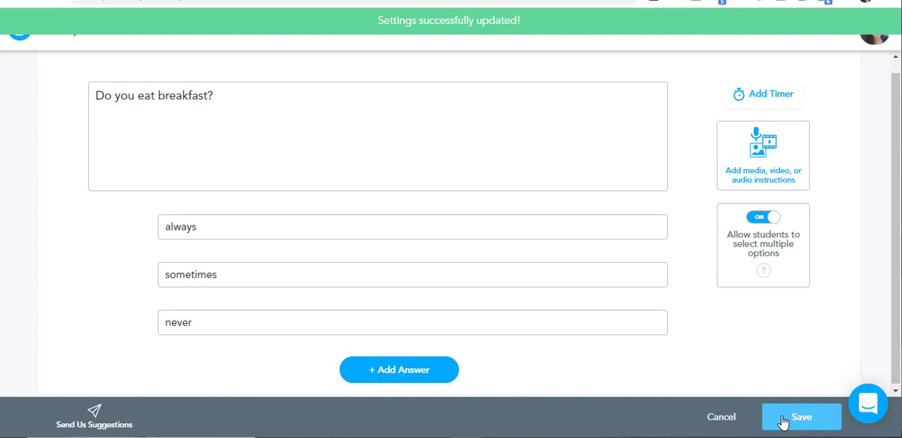
Step: Save the 'Do you eat breakfast?' poll into the lesson
left_click(800, 416)
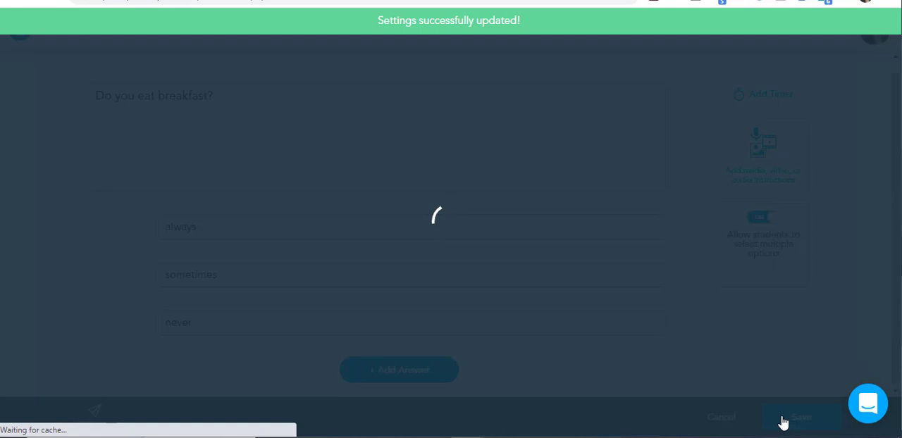
left_click(799, 417)
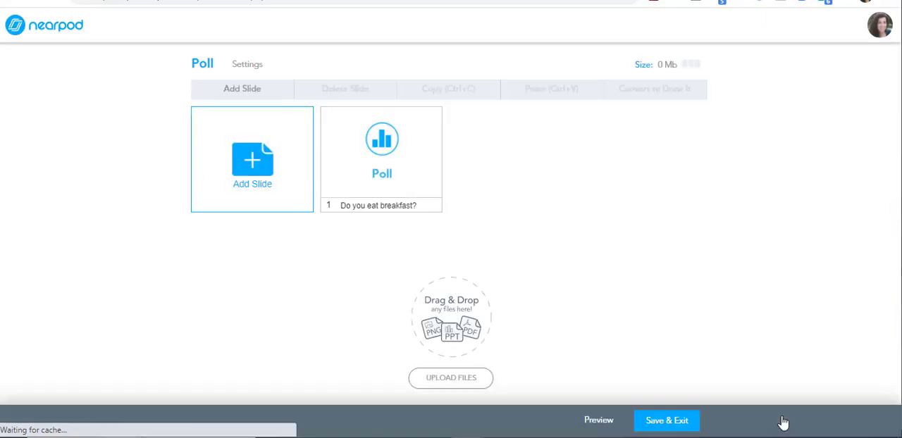